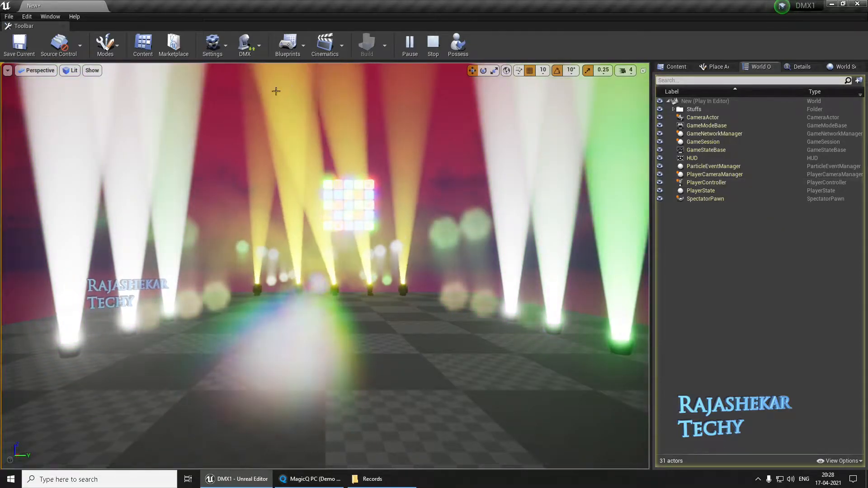
mouse_move(49, 16)
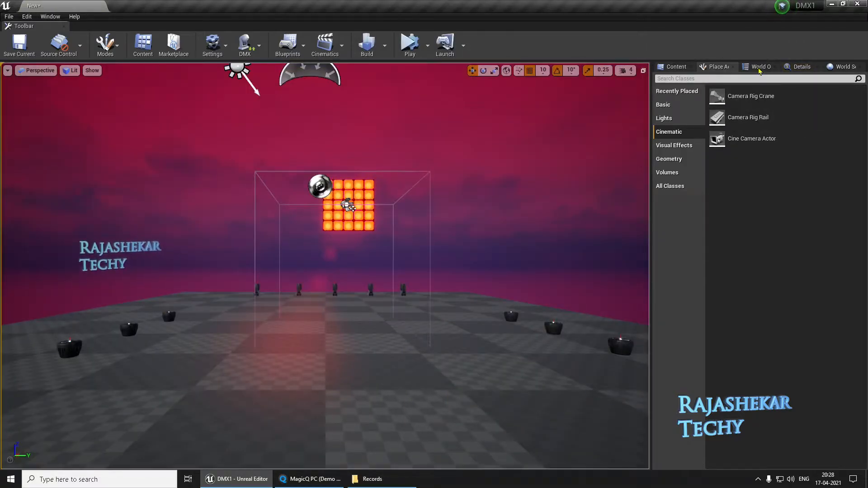
- Add Cine Camera Actors from Place Actors > Cinematic in front of the stage
left_click(759, 66)
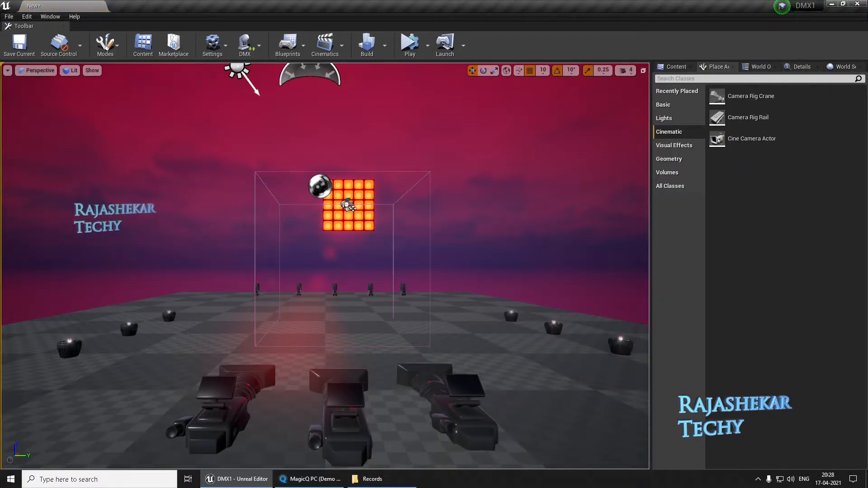
- Rename the cameras Cam1, Cam2 and Cam3, then clear the World Outliner filter
left_click(448, 388)
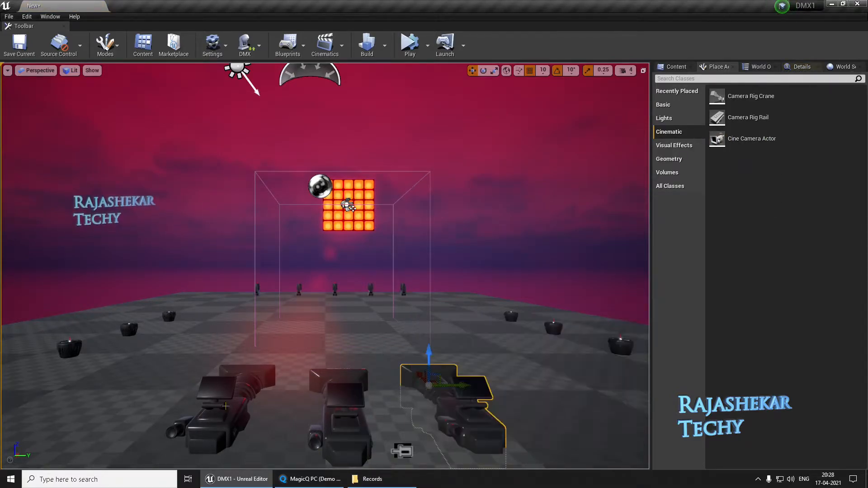
right_click(700, 118)
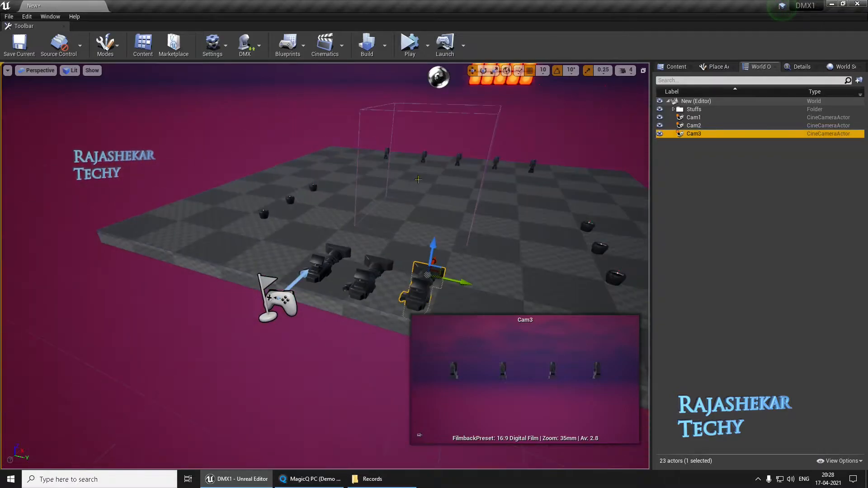
left_click(692, 125)
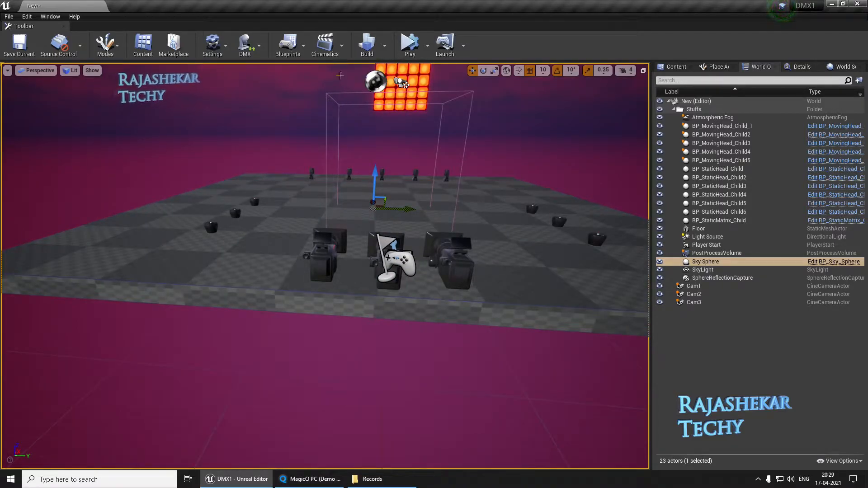
- Add a new level sequence from Cinematics and save it as DMX1out
left_click(325, 45)
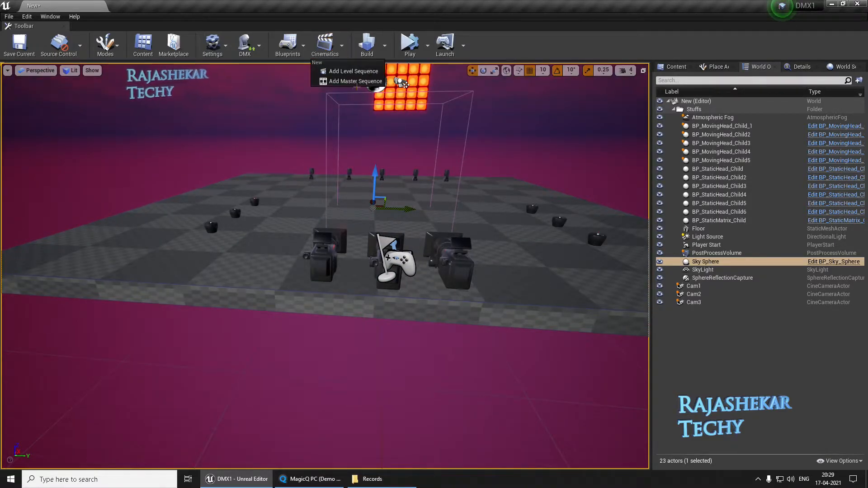
left_click(352, 71)
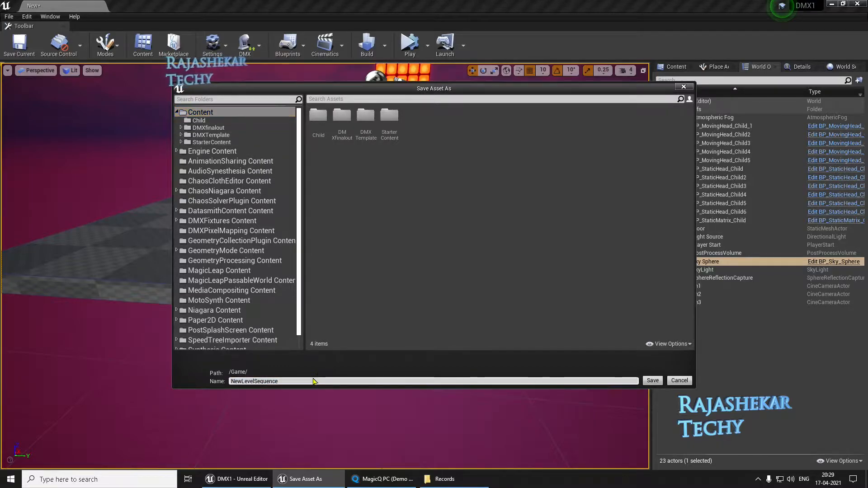
type("DMX1out")
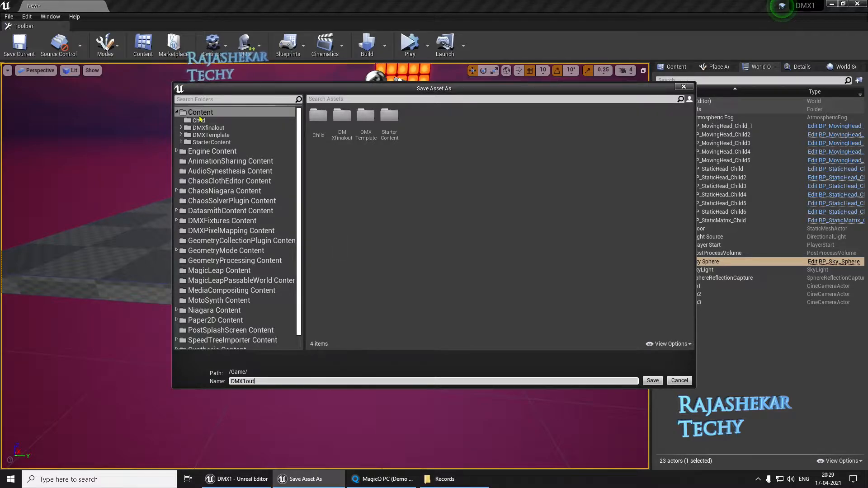
left_click(652, 381)
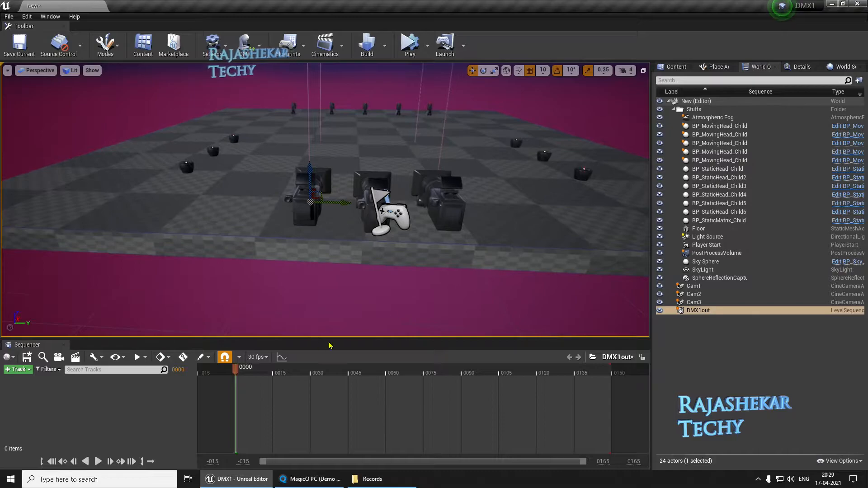
- Add Cam1 as the camera cut, end at frame 120, and key its transform at frame 0
left_click(673, 109)
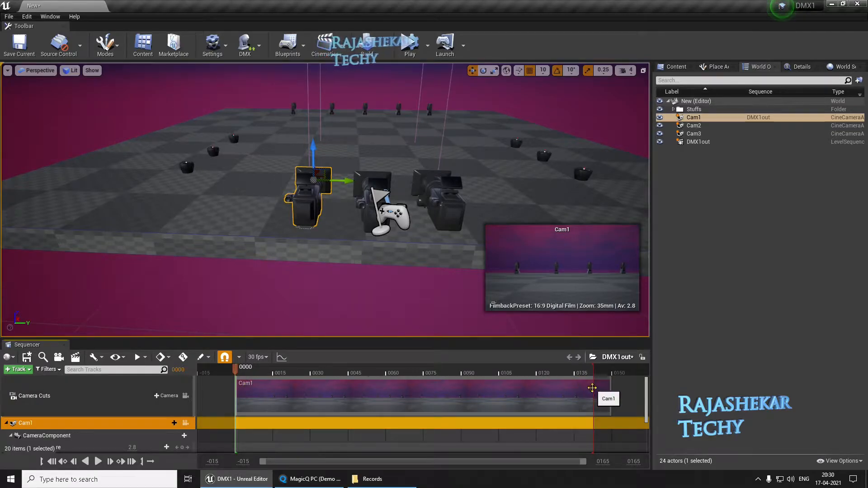
left_click_drag(629, 397, 595, 398)
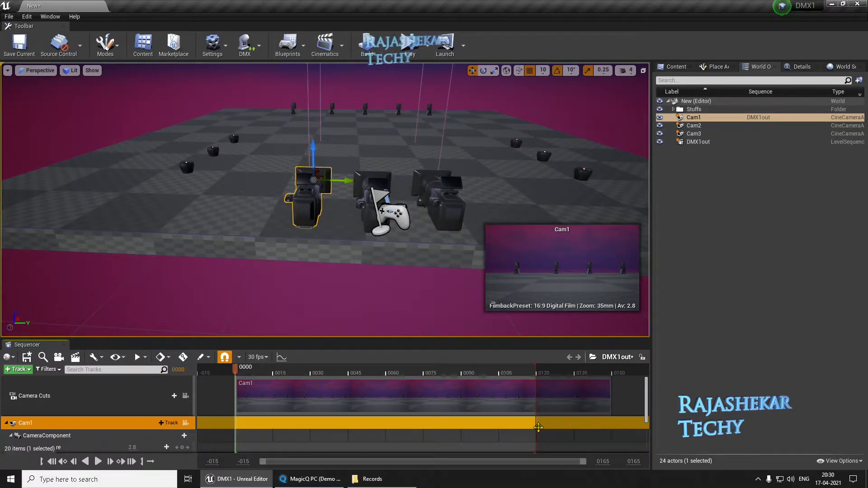
mouse_move(356, 375)
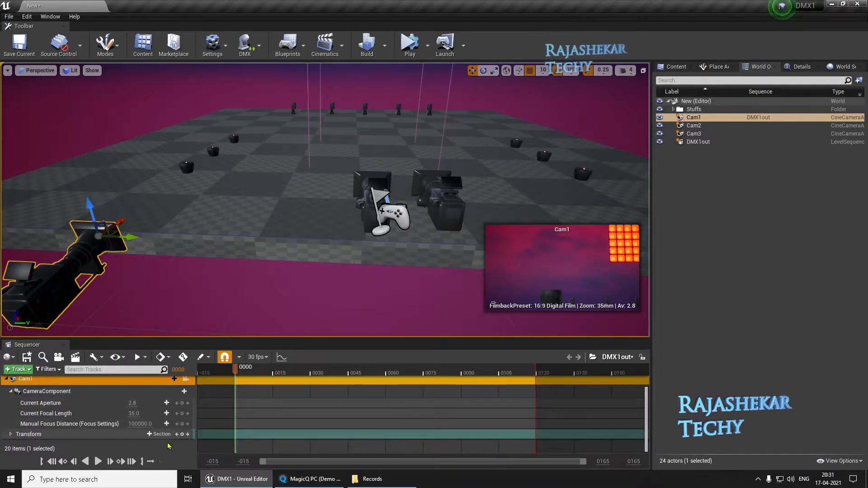
mouse_move(183, 433)
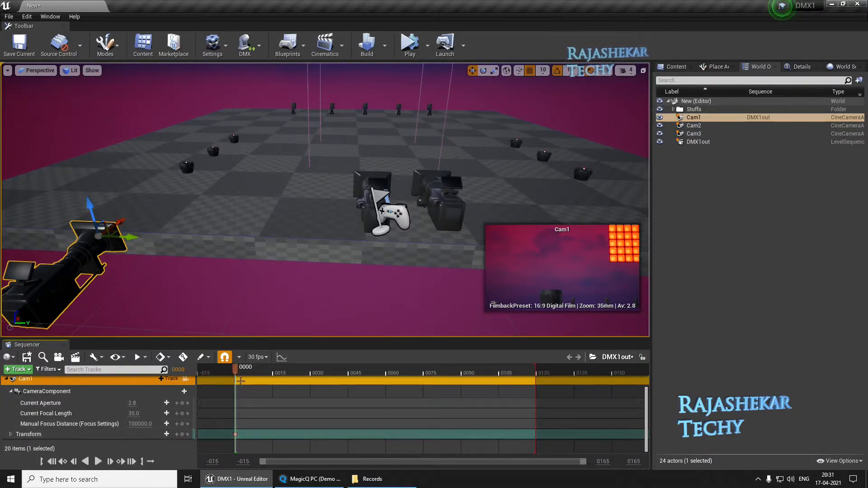
left_click(537, 372)
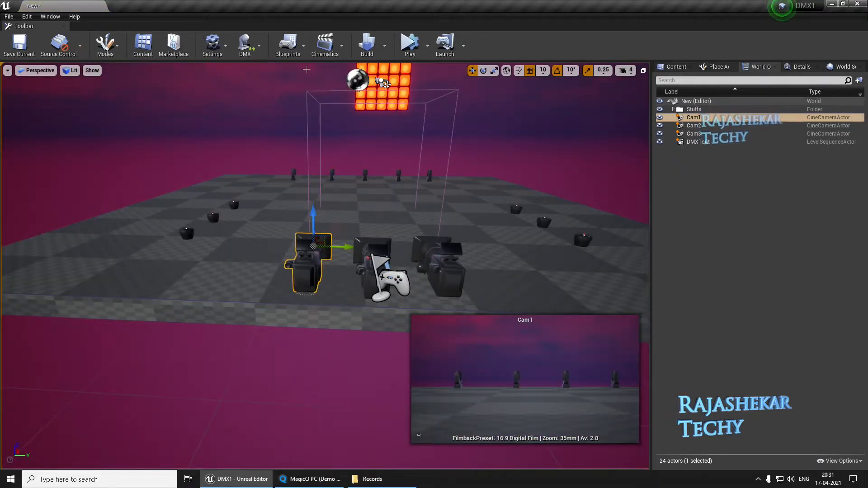
- Add another level sequence from Cinematics and save it as DMX2out
left_click(325, 44)
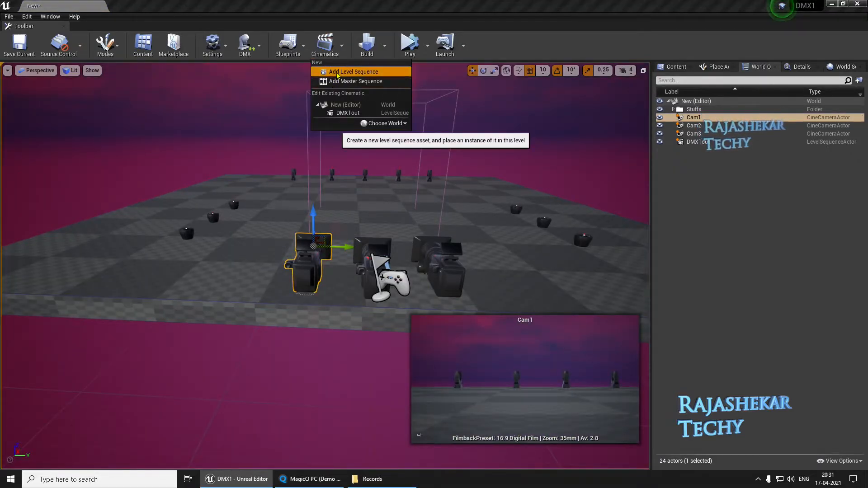
left_click(354, 72)
type("DMX2out")
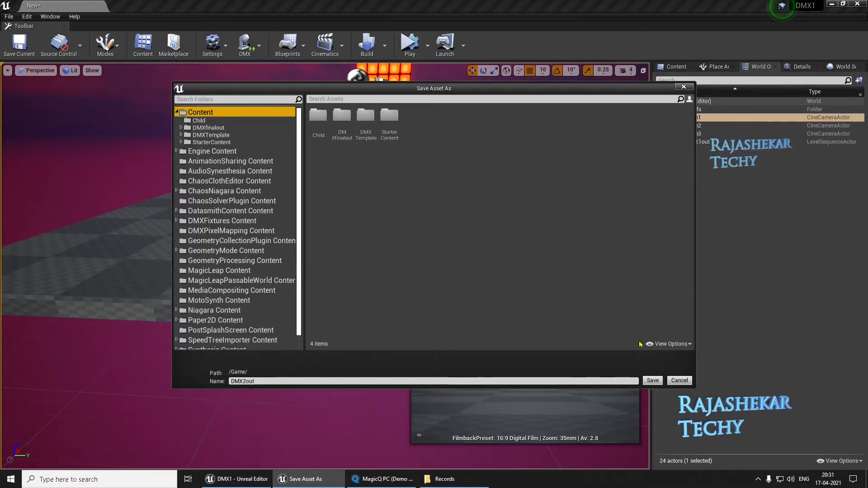
left_click(652, 380)
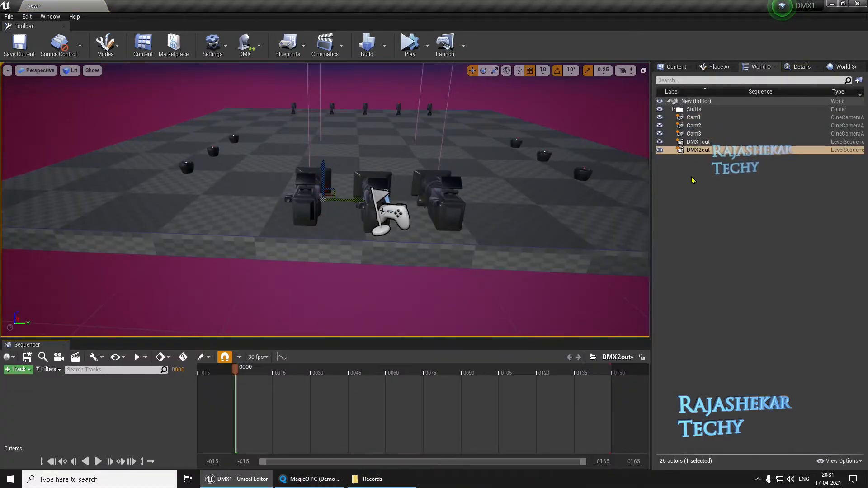
- Add Cam2 as the DMX2out camera cut, aimed at the LED matrix, and key its transform
left_click(692, 125)
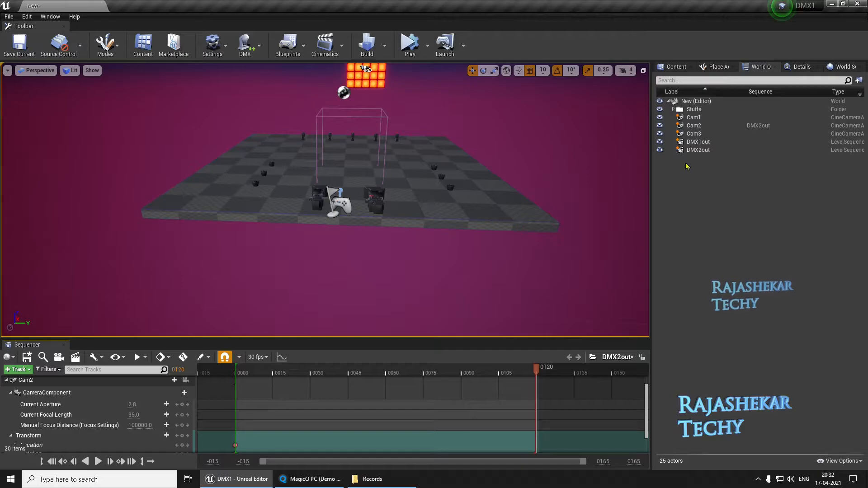
left_click(692, 125)
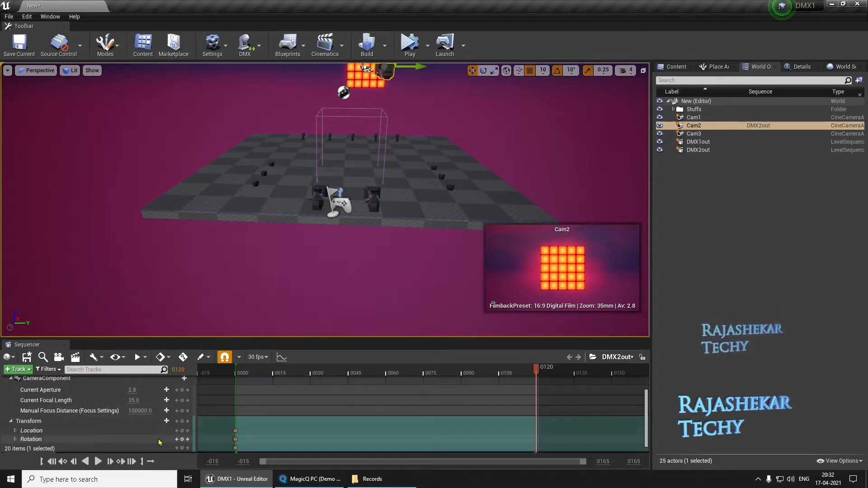
mouse_move(177, 421)
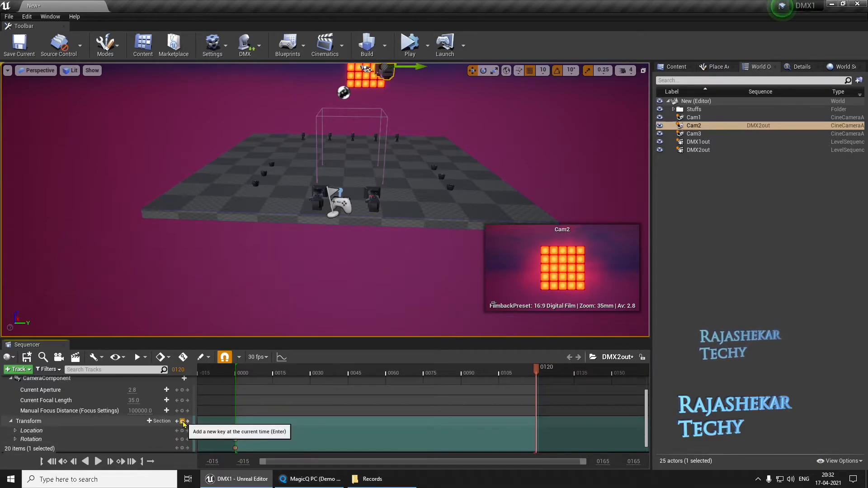
left_click(183, 422)
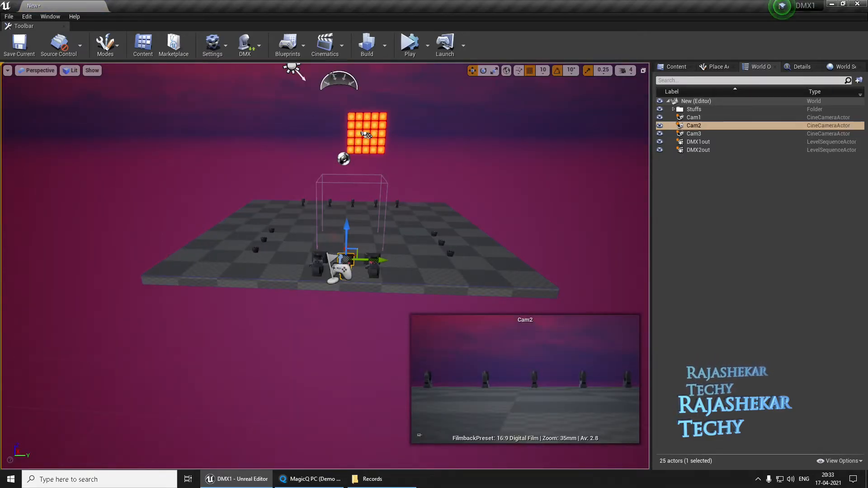
- Add a third level sequence from Cinematics and save it as DMX3out
left_click(325, 44)
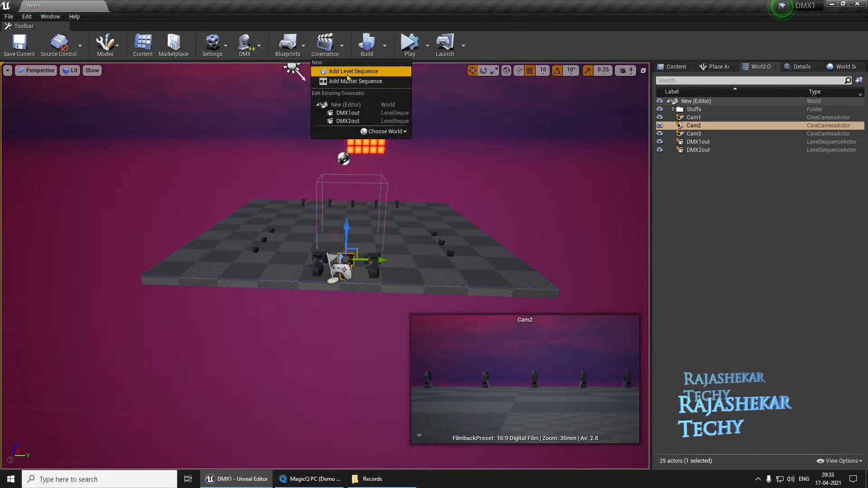
left_click(352, 71)
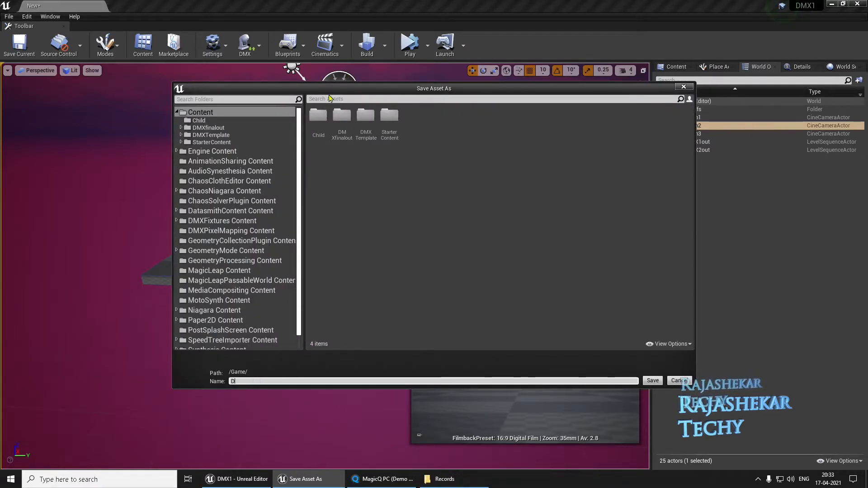
type("MX3out")
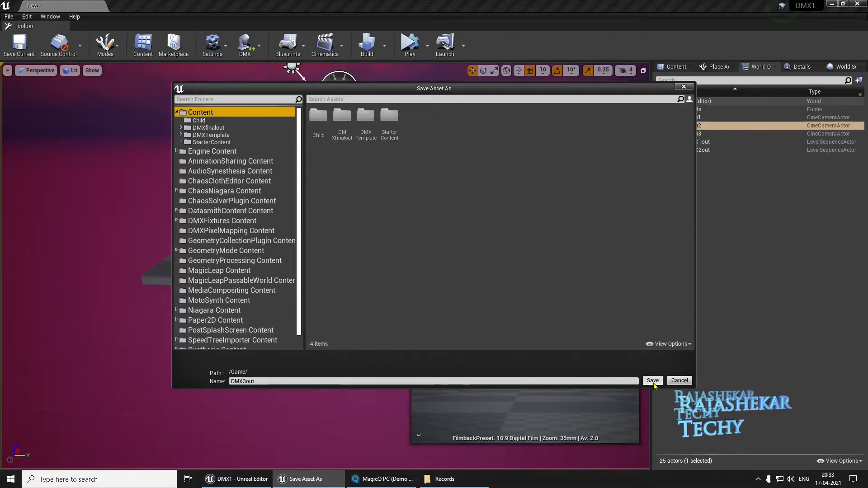
left_click(652, 380)
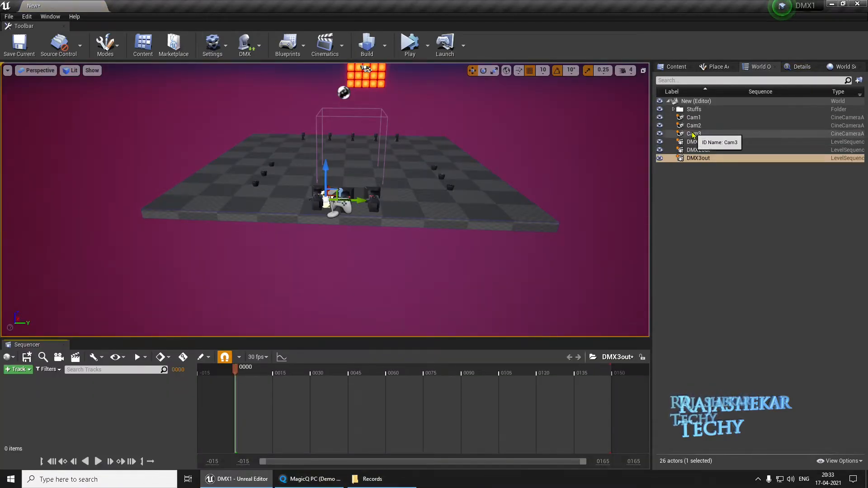
- Bind Cam3 to DMX3out, end at frame 120, and start Cam3 near the floor's front corner
left_click(694, 134)
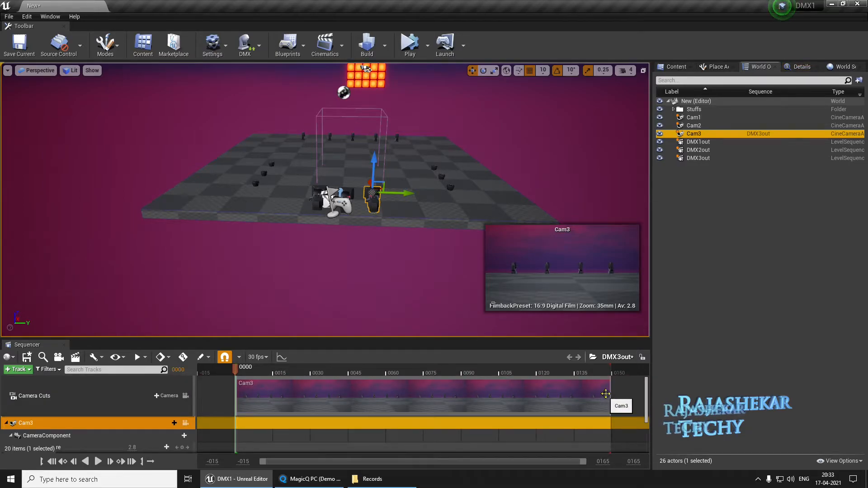
left_click_drag(606, 394, 563, 397)
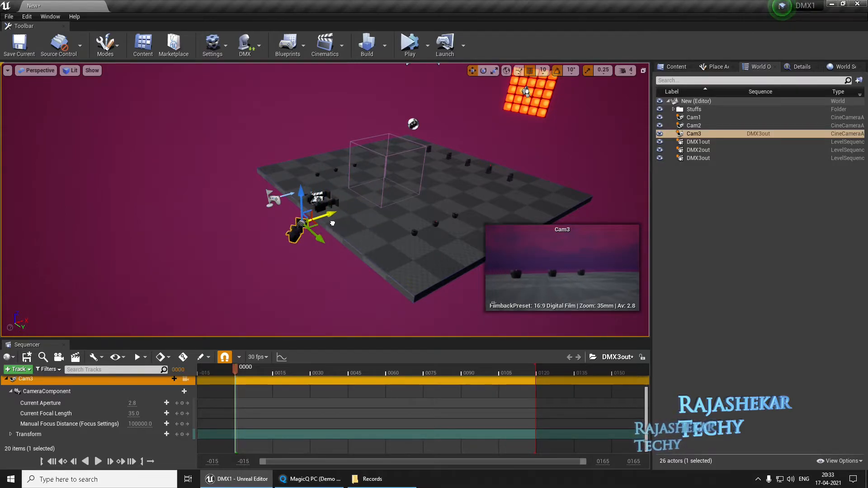
left_click_drag(299, 221, 354, 277)
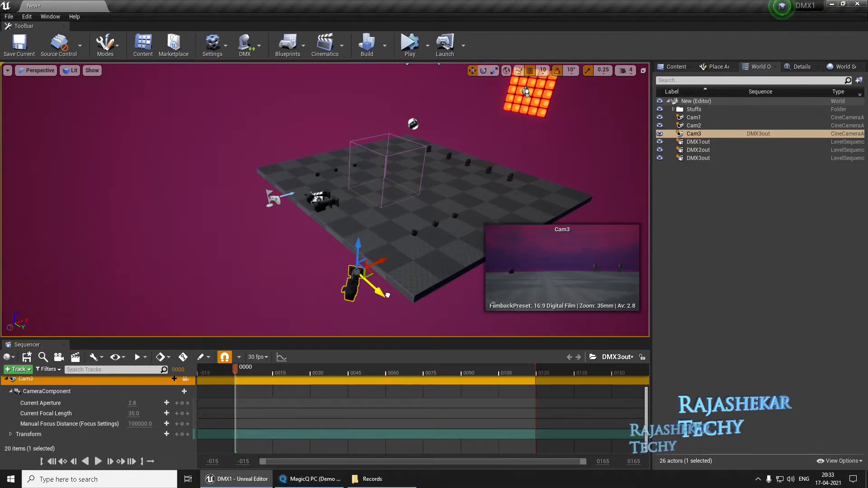
left_click_drag(351, 279, 377, 274)
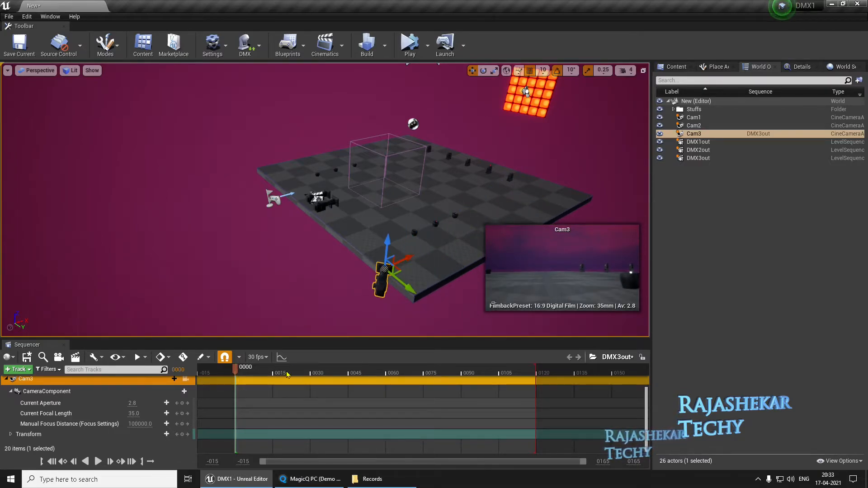
mouse_move(183, 433)
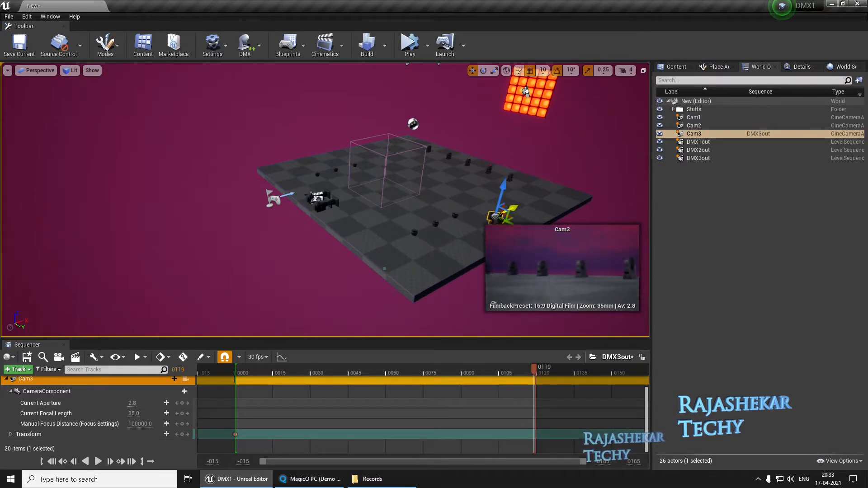
- Move Cam3 to its end position on stage, key its transform, and scrub to preview
left_click_drag(498, 216, 547, 194)
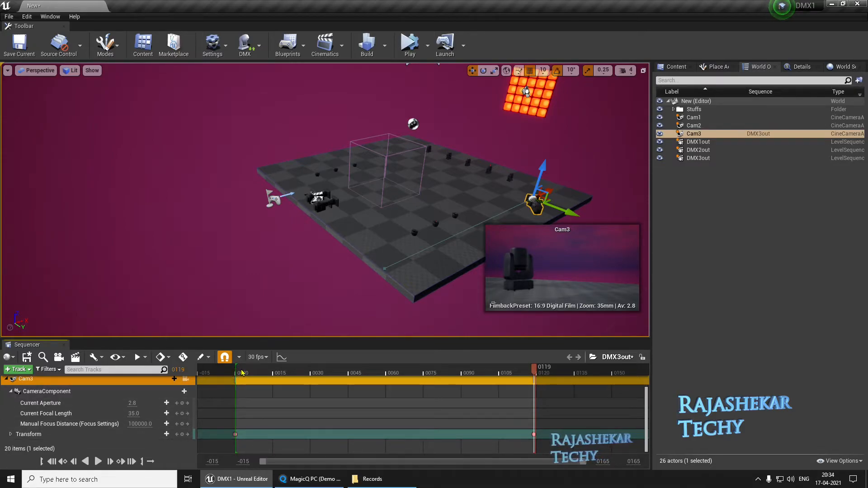
left_click(355, 373)
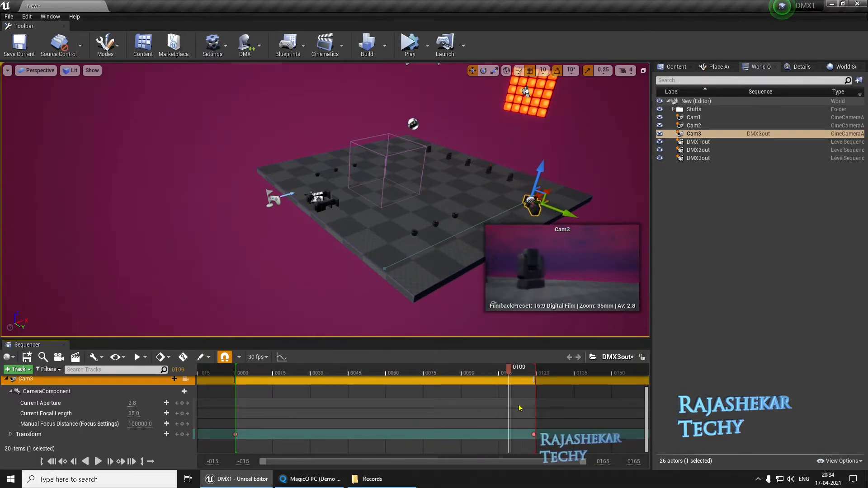
left_click_drag(520, 373, 458, 373)
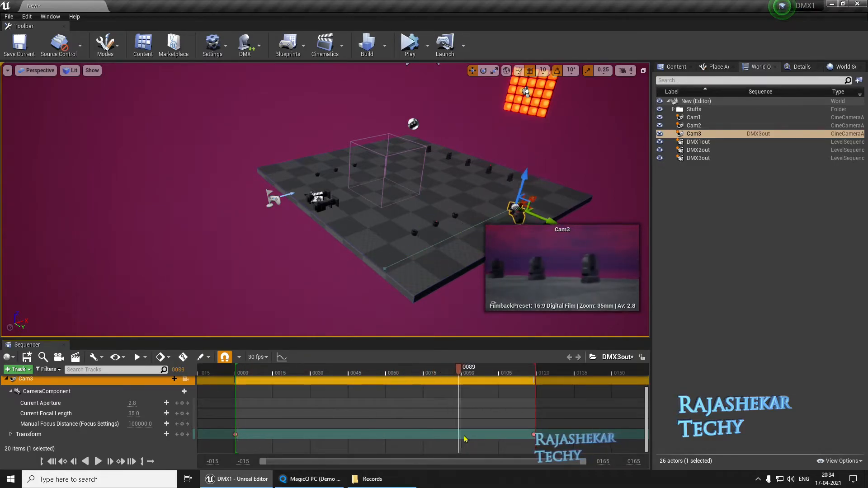
left_click_drag(457, 372, 309, 372)
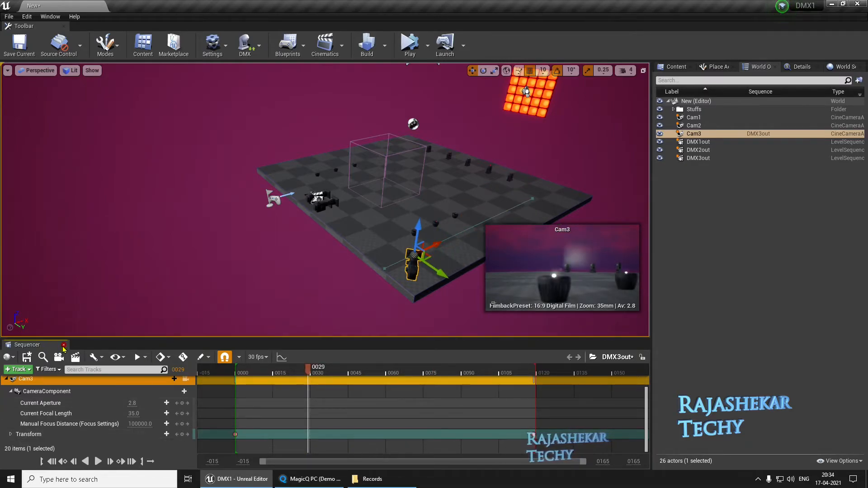
- Create master sequence DMXfinaloutMaster from base name DMXfinalout, replacing the existing one
left_click(64, 345)
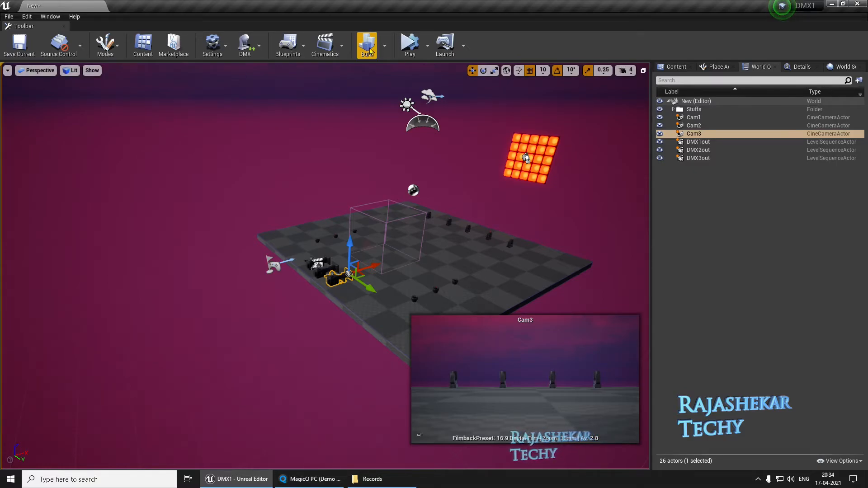
mouse_move(325, 44)
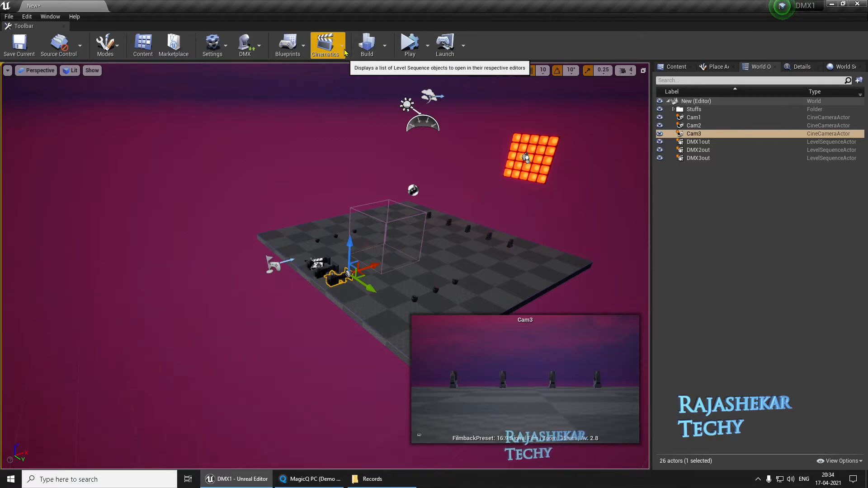
left_click(325, 45)
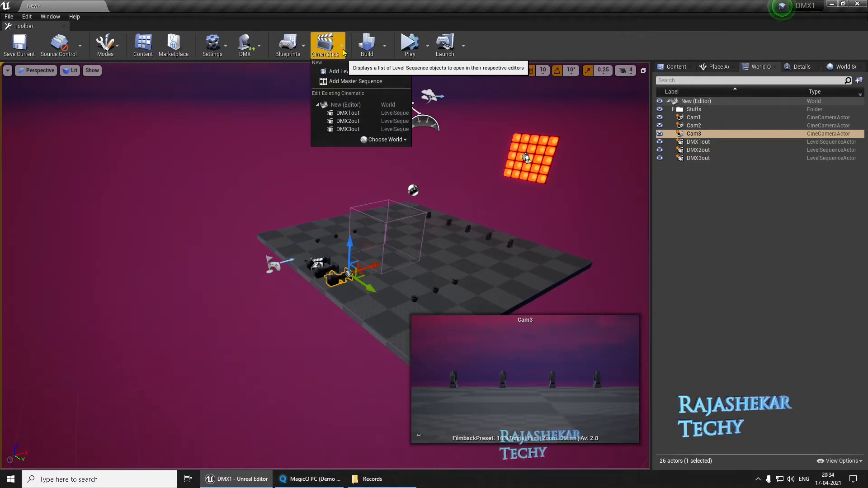
left_click(356, 81)
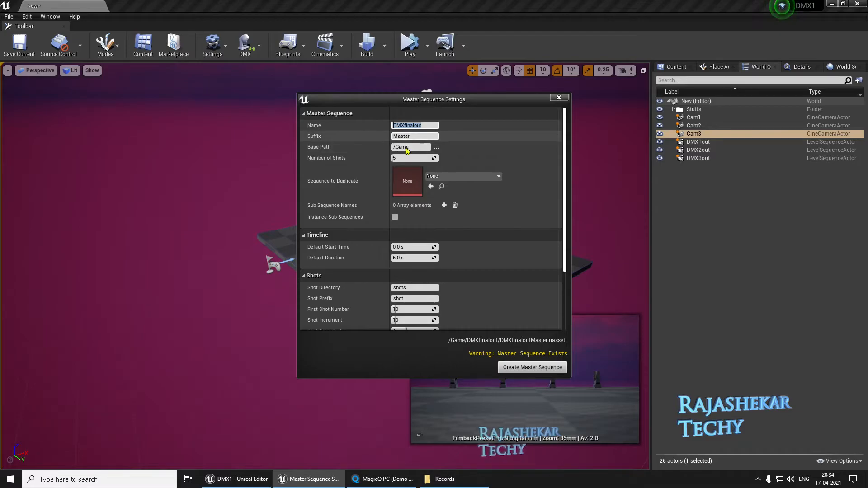
left_click(436, 148)
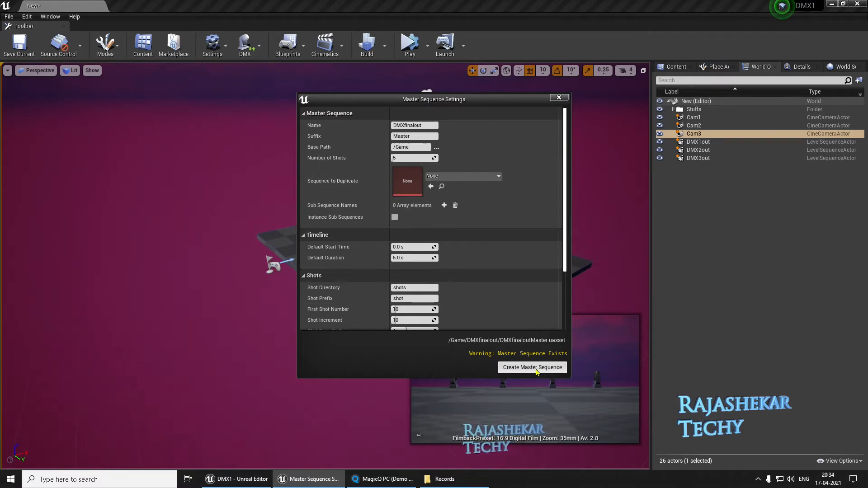
left_click(532, 367)
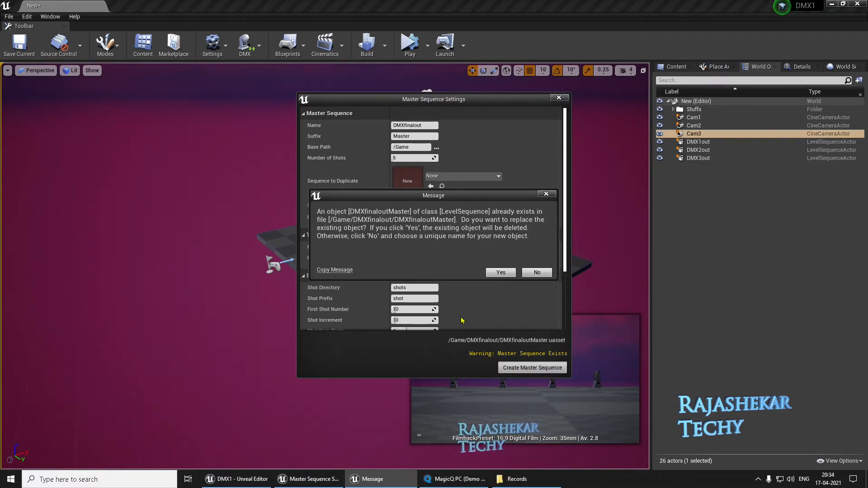
mouse_move(500, 272)
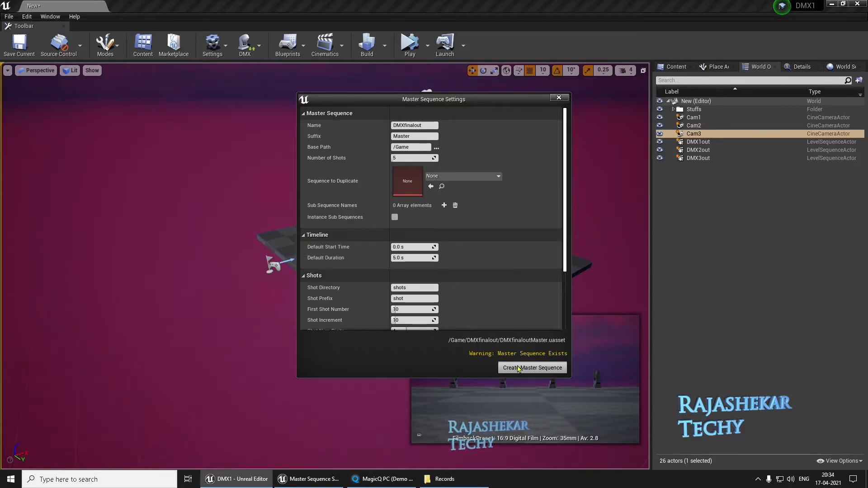
left_click(530, 367)
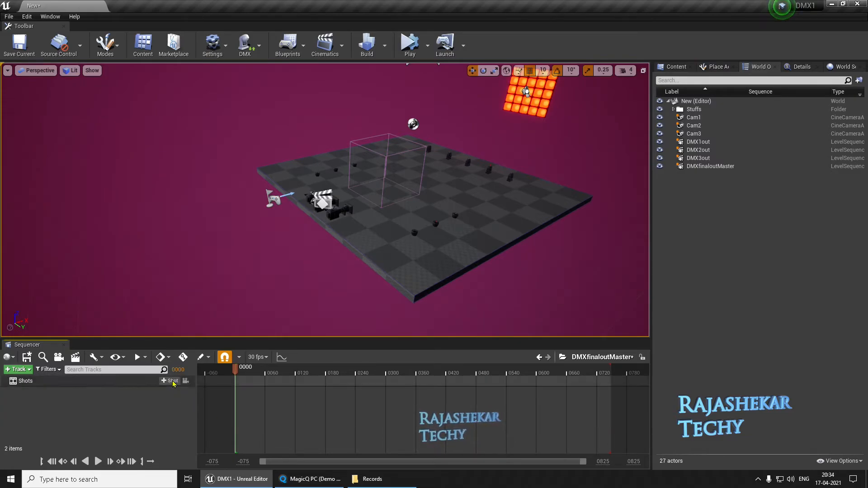
- Insert DMX1out, DMX2out and DMX3out as consecutive shots on the Shots track
left_click(170, 381)
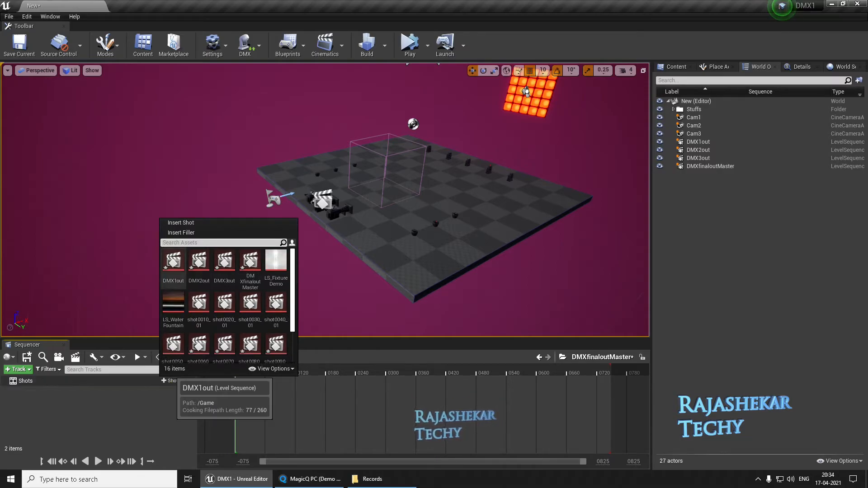
left_click(173, 263)
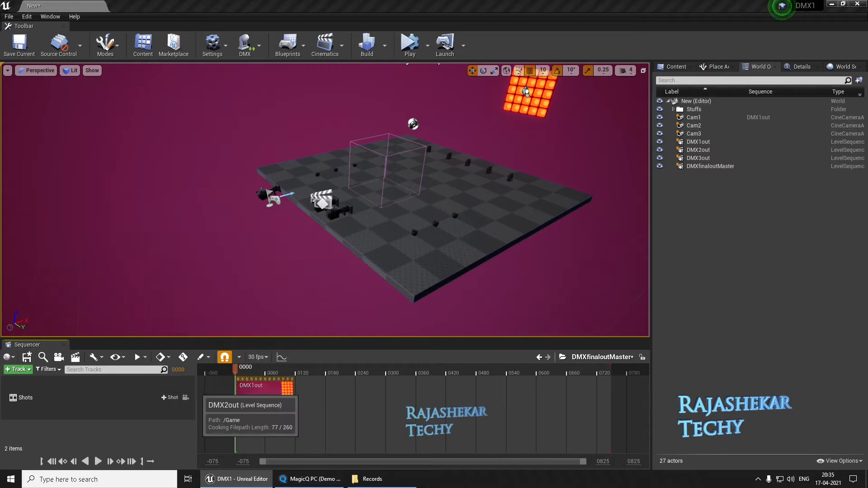
left_click(170, 397)
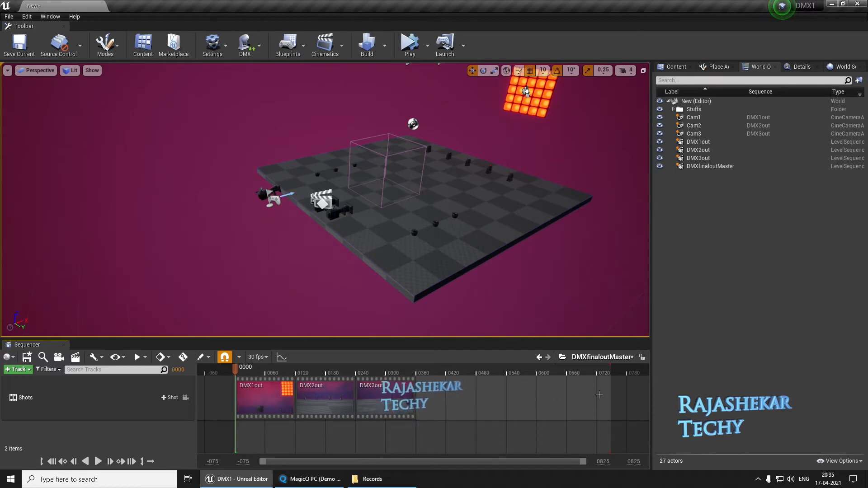
mouse_move(409, 377)
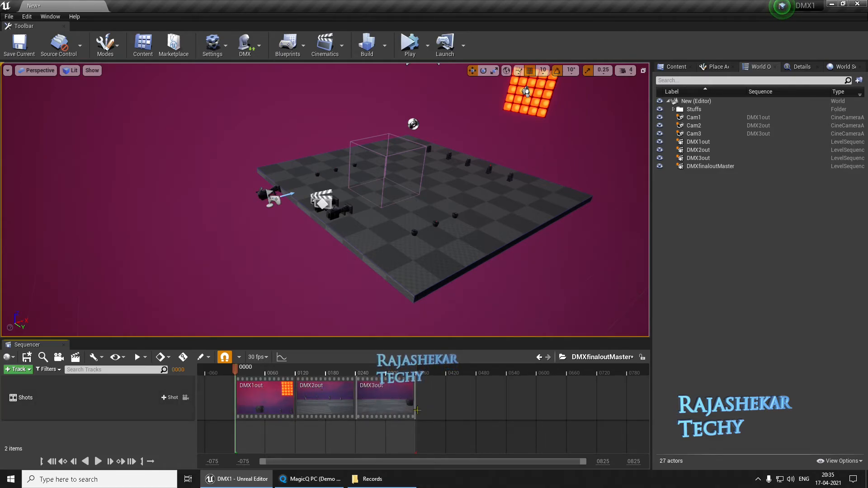
mouse_move(364, 402)
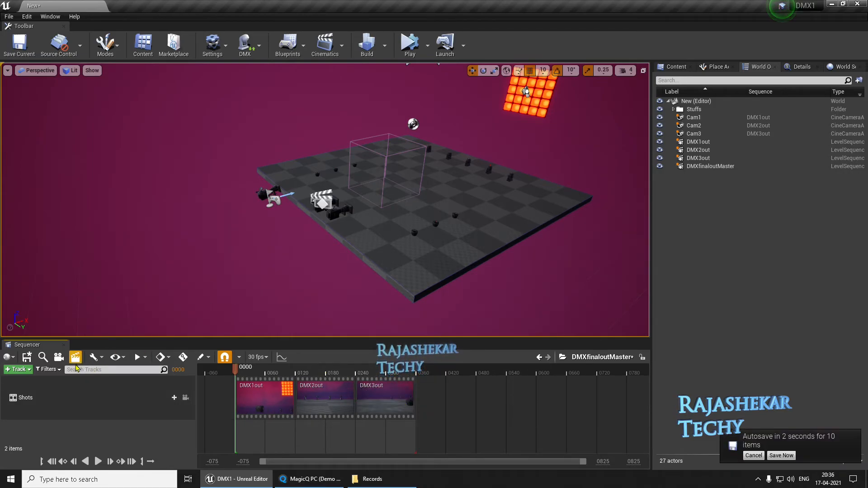
- Capture the master sequence as a 1920x1080 AVI into Desktop/DMX, then close the render settings
left_click(75, 357)
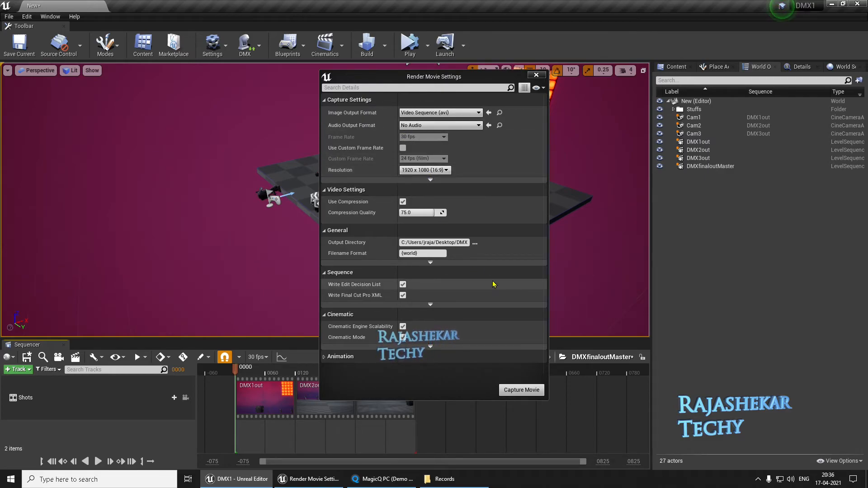
left_click(474, 242)
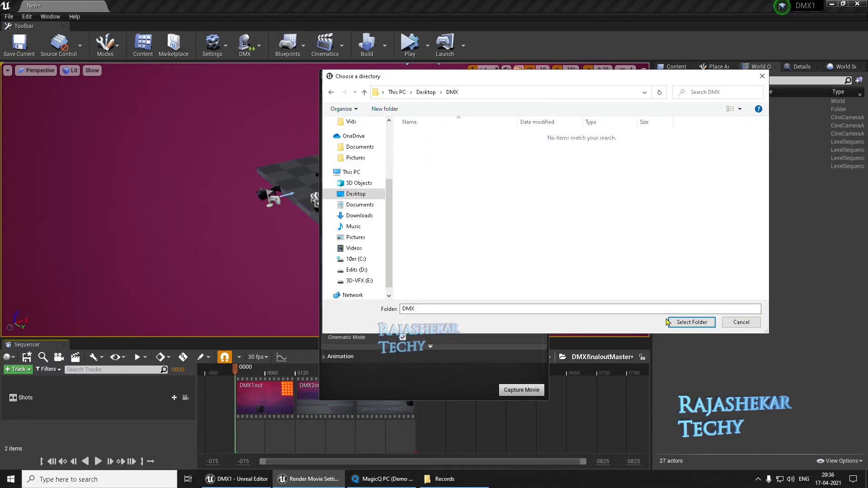
left_click(689, 322)
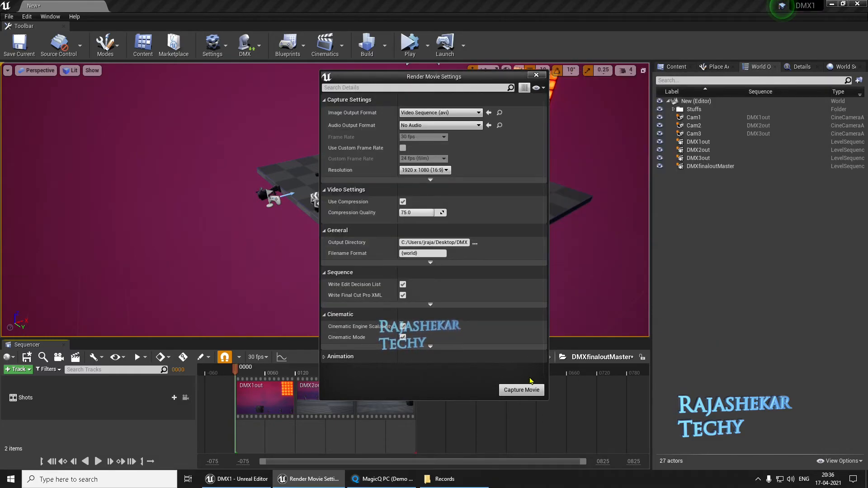
left_click(520, 390)
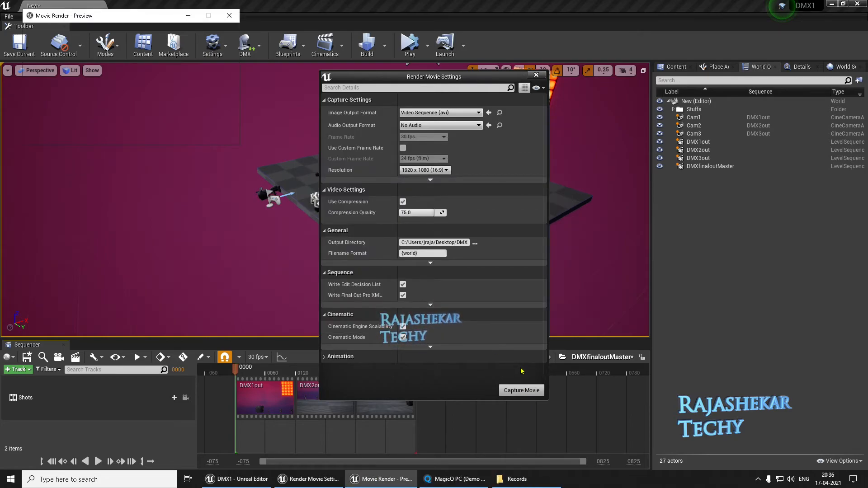
left_click(520, 389)
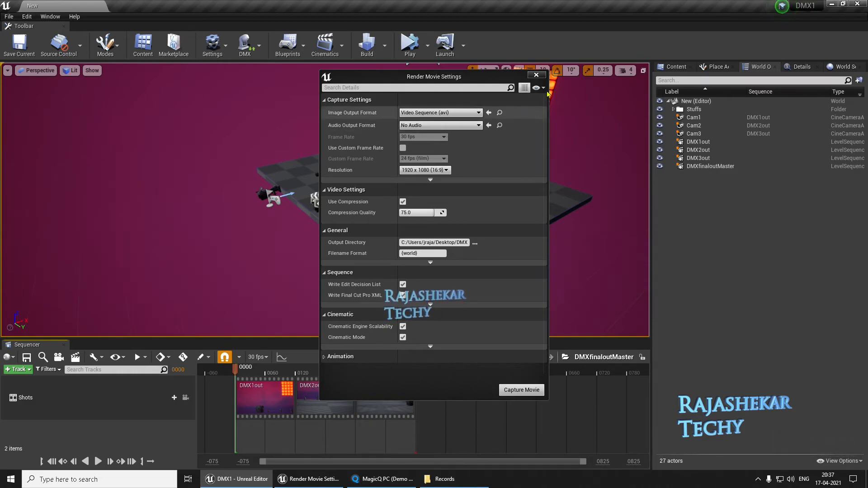
left_click(380, 479)
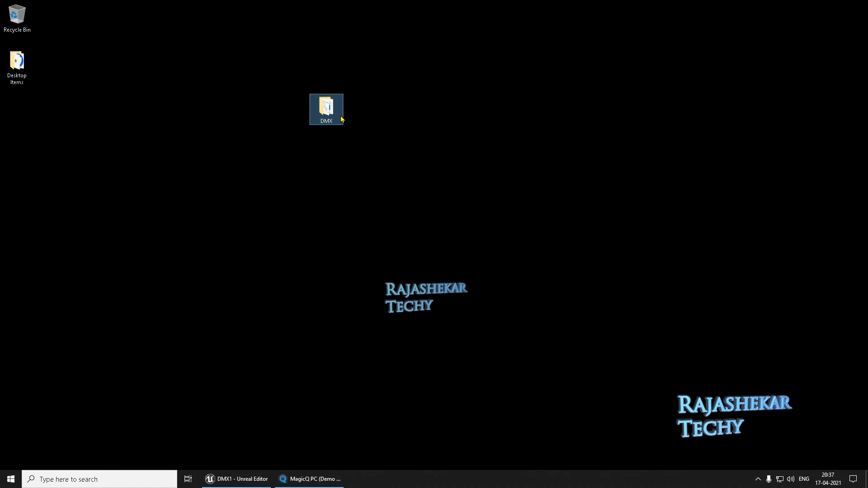
- Play the rendered New_(2) video from the DMX folder, then return to Unreal Editor
double_click(326, 108)
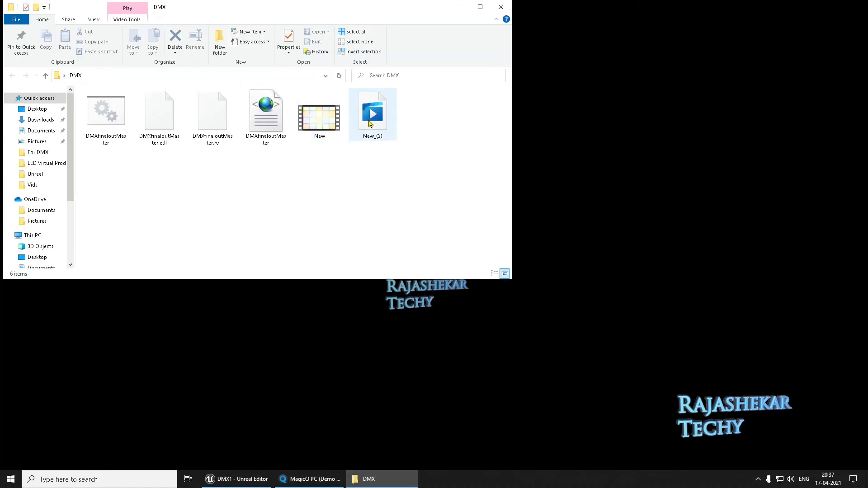
left_click(372, 110)
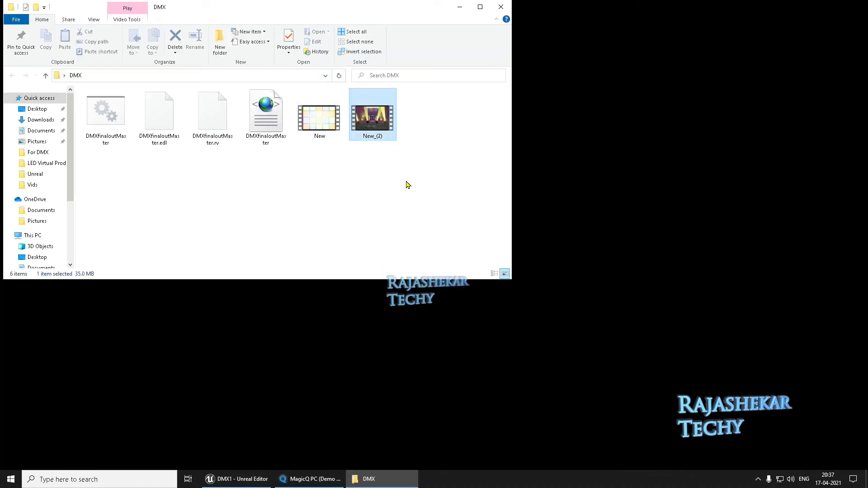
double_click(373, 110)
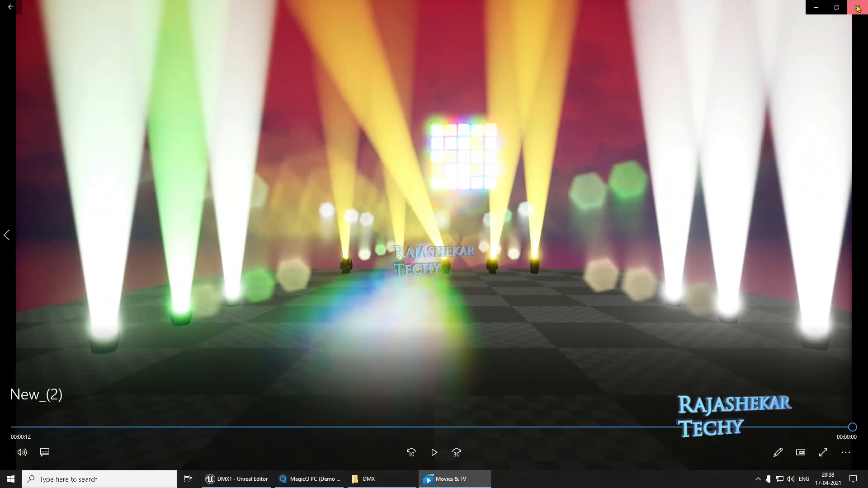
left_click(859, 7)
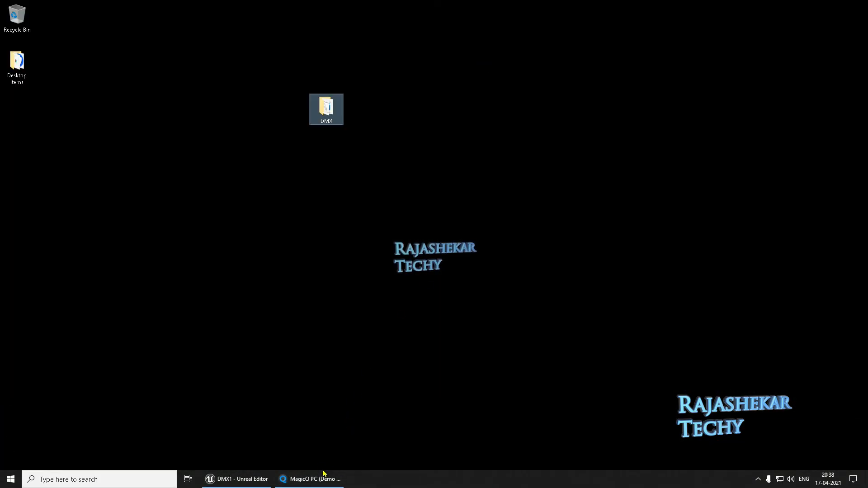
left_click(237, 479)
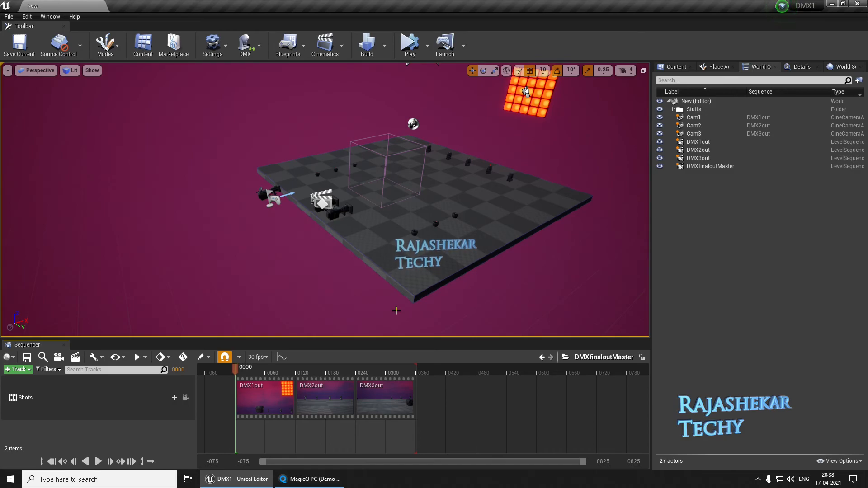